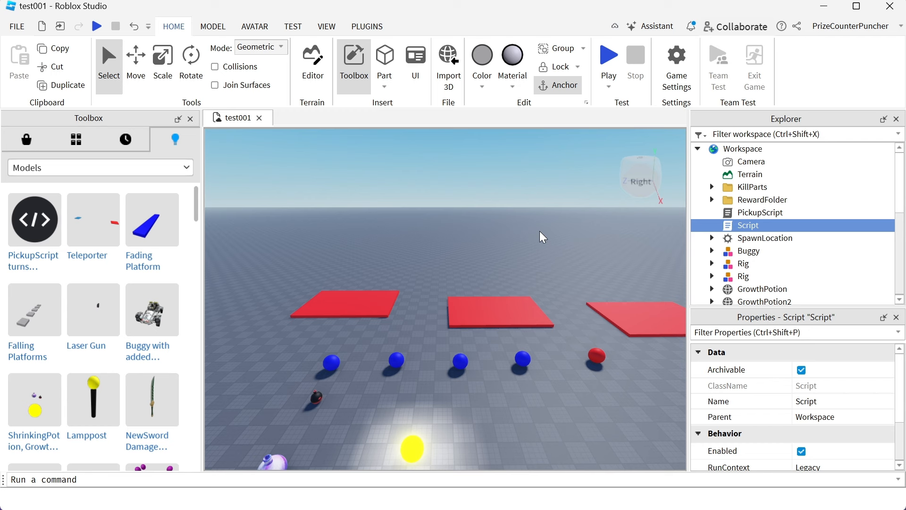
pyautogui.moveTo(175, 139)
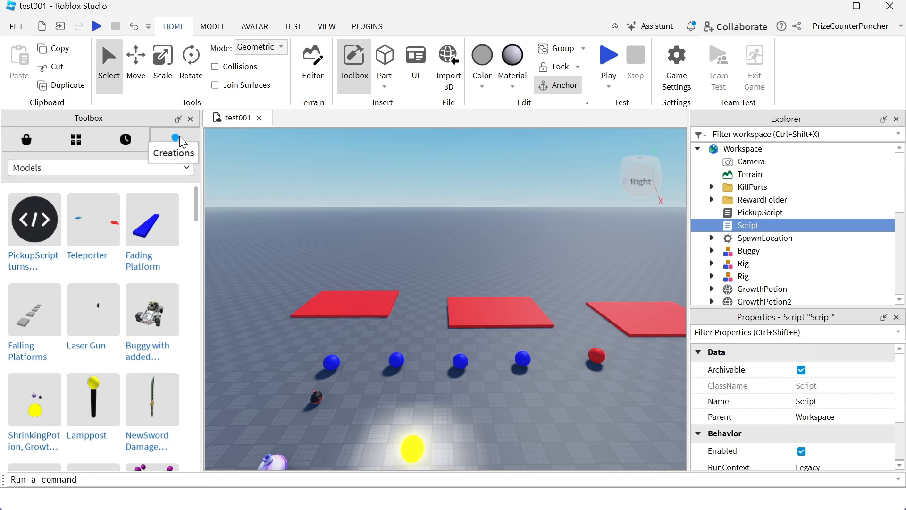
# From Toolbox Creations, view the orange sprint-and-fly and black random spawn scripts in the browser
pyautogui.scroll(-3)
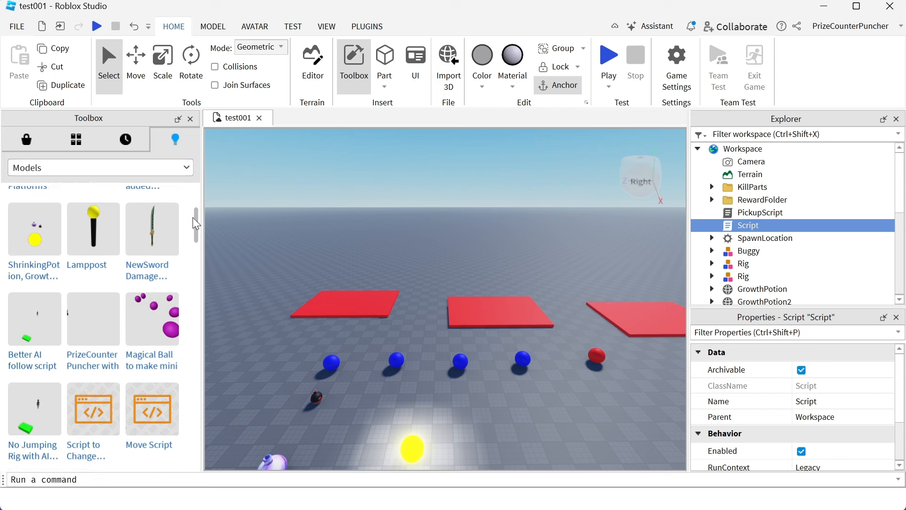
pyautogui.scroll(-3)
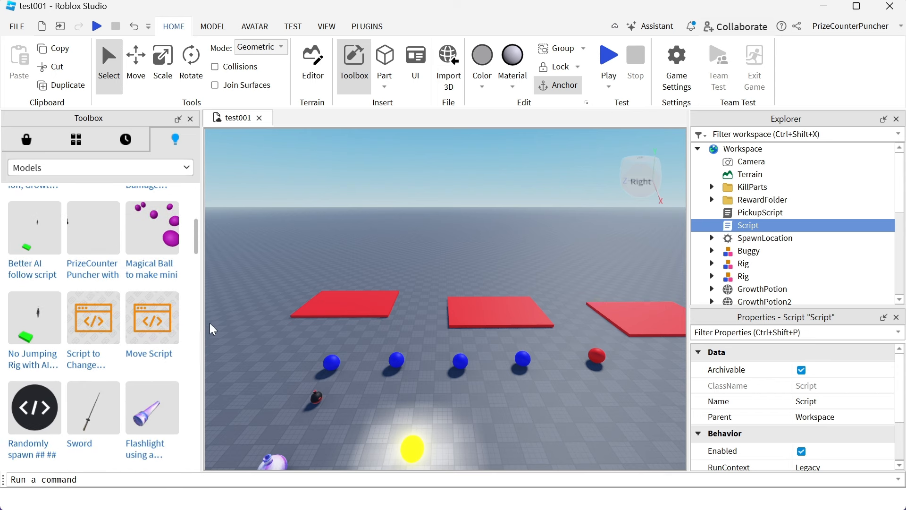
pyautogui.moveTo(259, 322)
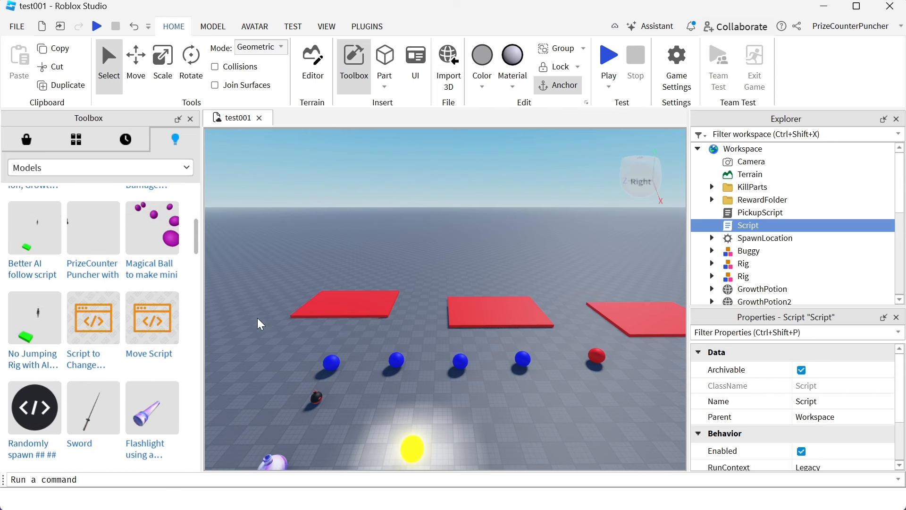
pyautogui.moveTo(93, 317)
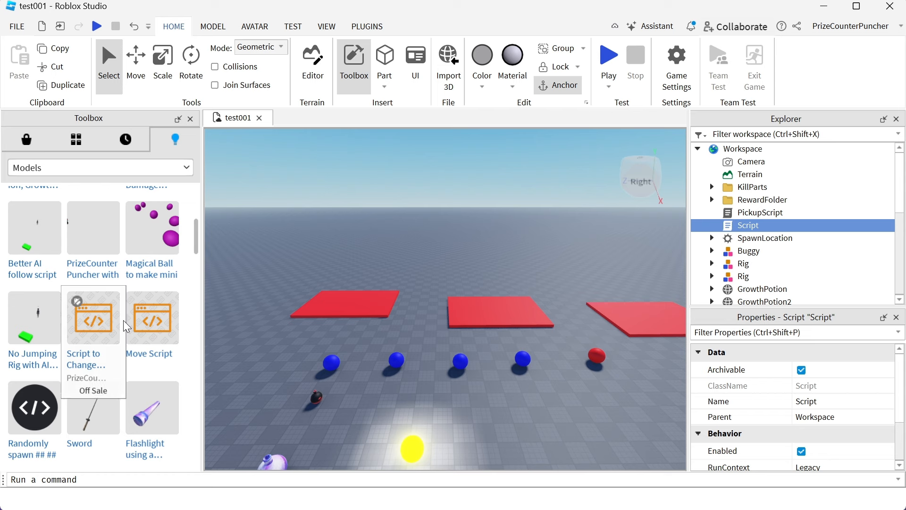
pyautogui.moveTo(149, 325)
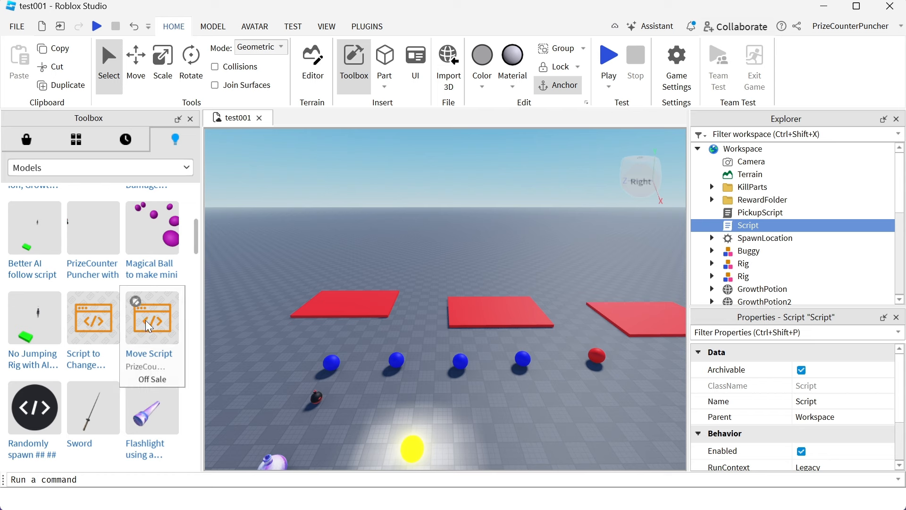
pyautogui.moveTo(159, 323)
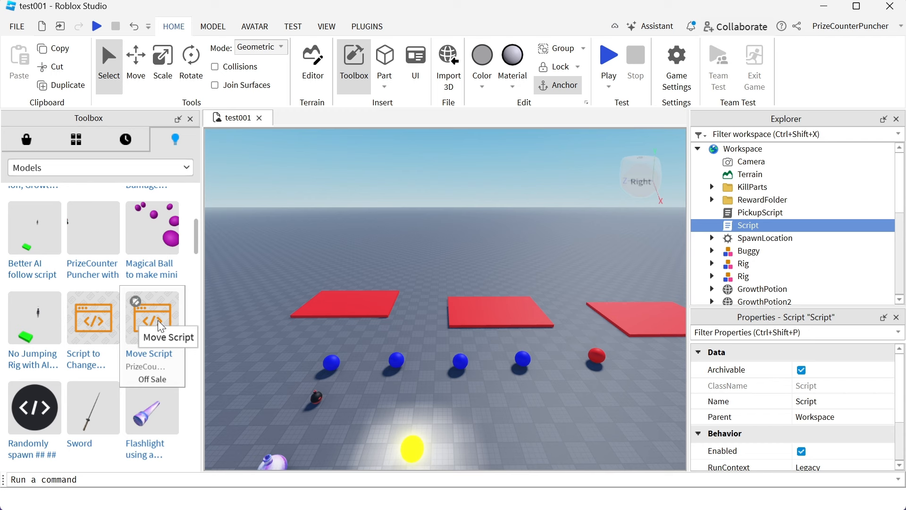
pyautogui.moveTo(120, 332)
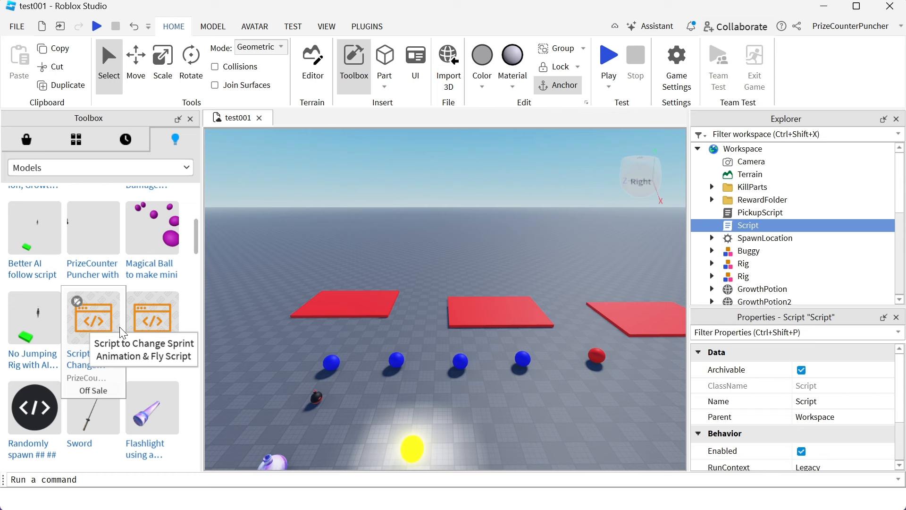
pyautogui.moveTo(51, 414)
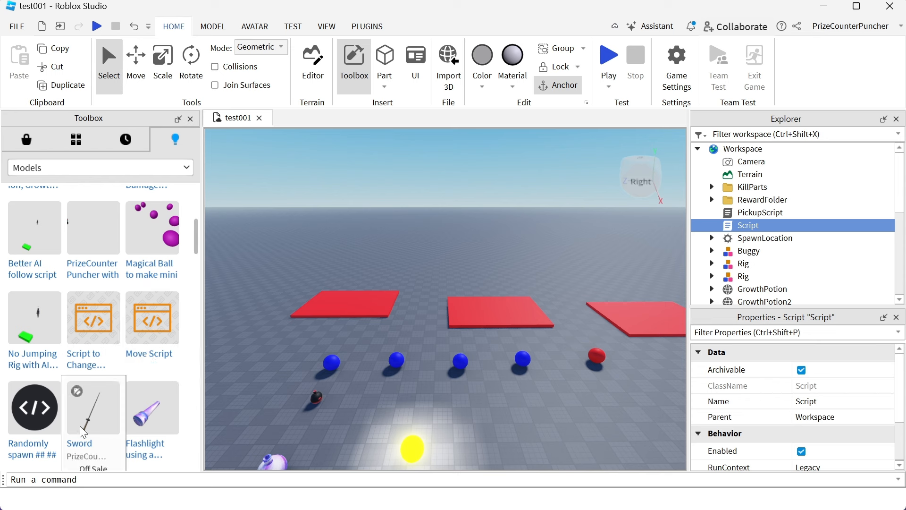
pyautogui.moveTo(52, 466)
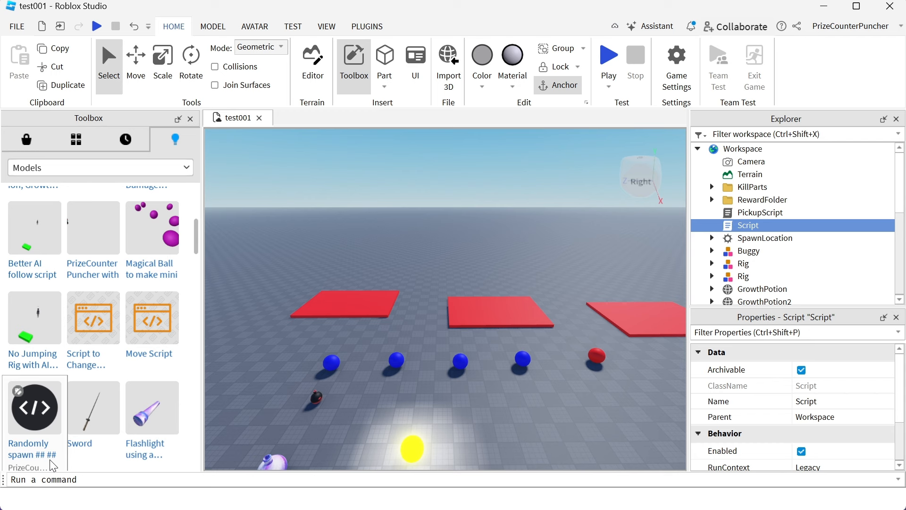
pyautogui.moveTo(22, 437)
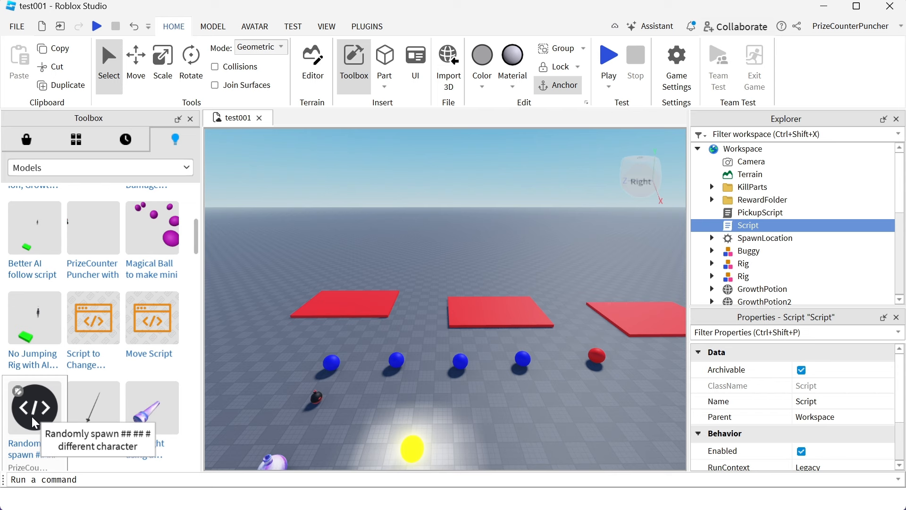
pyautogui.moveTo(182, 404)
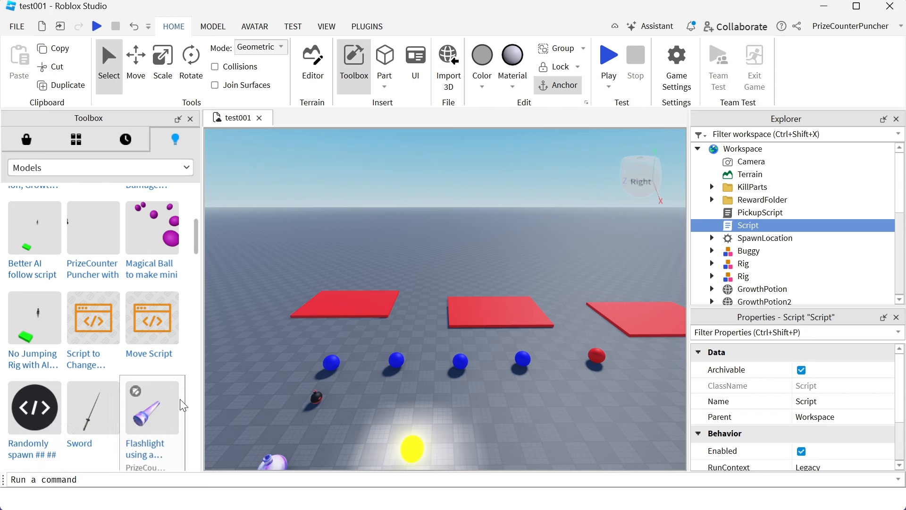
pyautogui.moveTo(93, 318)
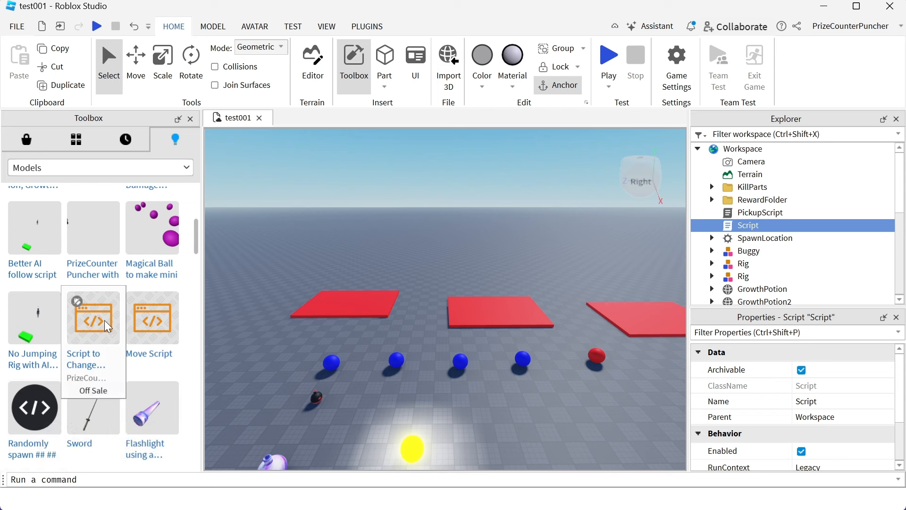
pyautogui.moveTo(162, 353)
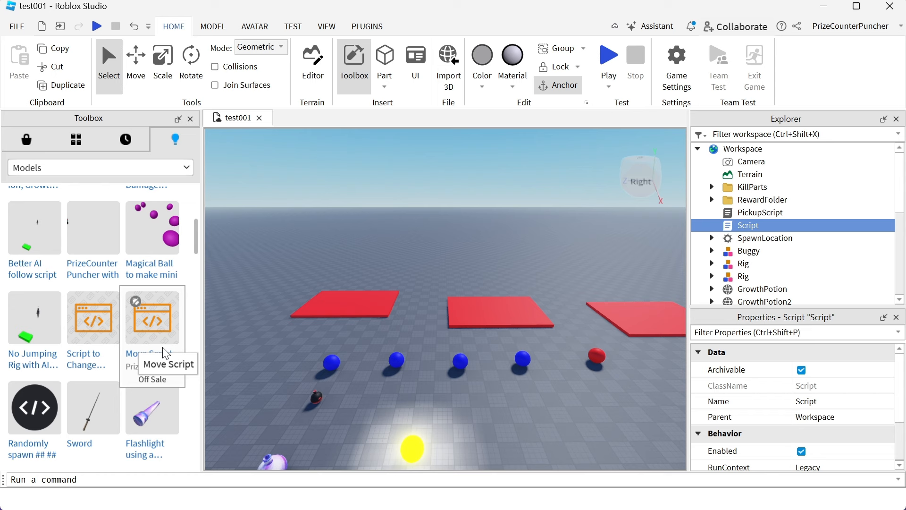
pyautogui.moveTo(34, 407)
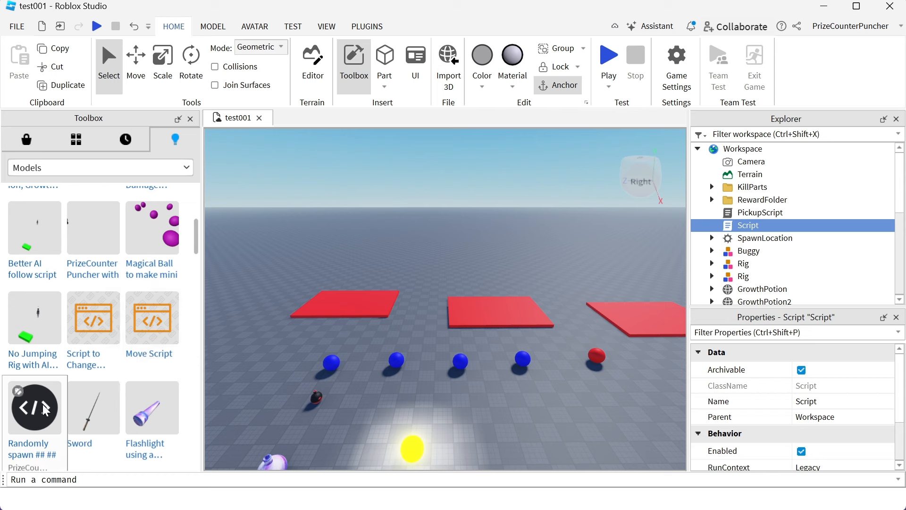
pyautogui.click(236, 297)
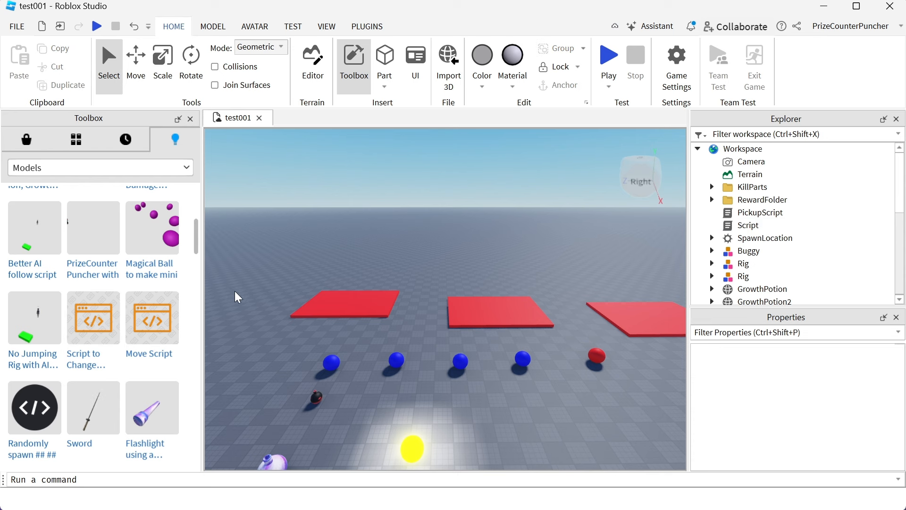
pyautogui.moveTo(143, 319)
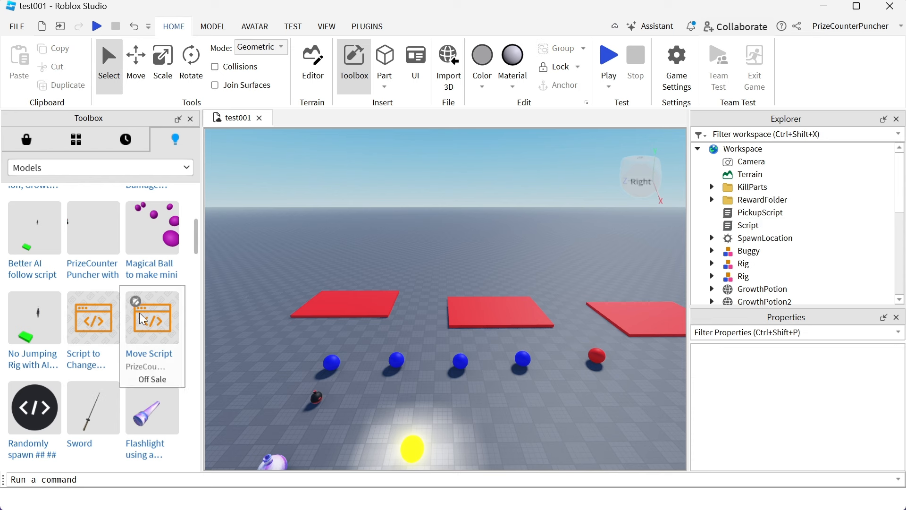
pyautogui.moveTo(120, 325)
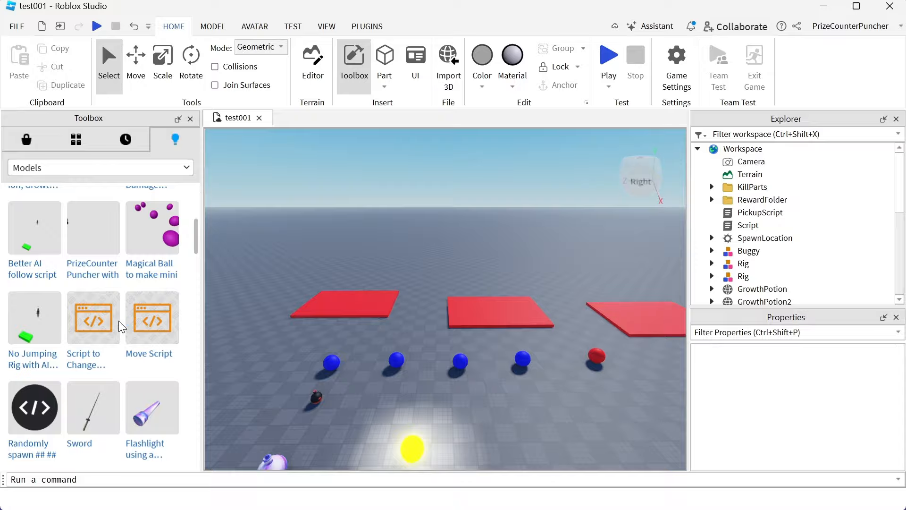
pyautogui.click(93, 318)
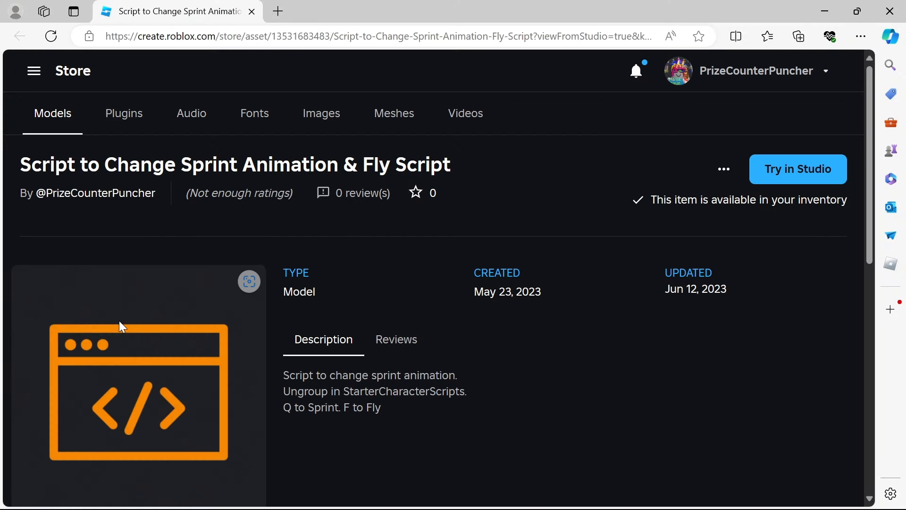
pyautogui.moveTo(146, 309)
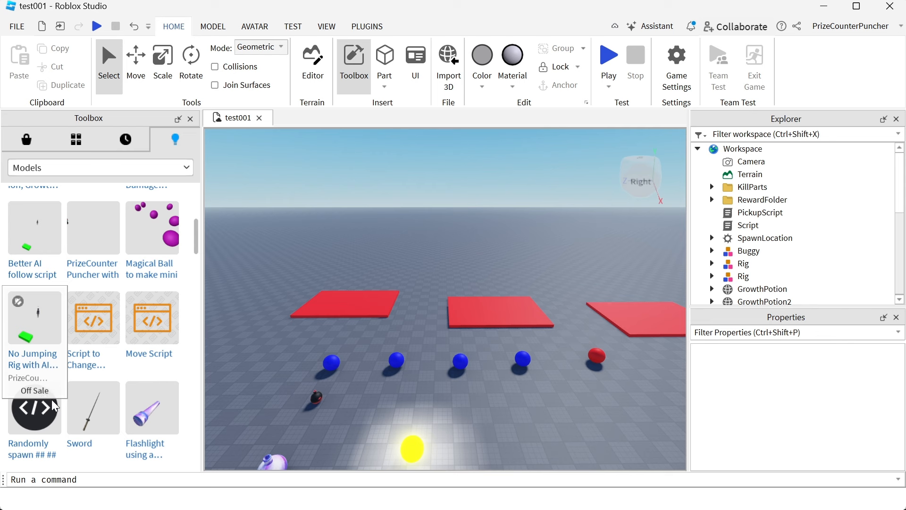
pyautogui.rightClick(34, 407)
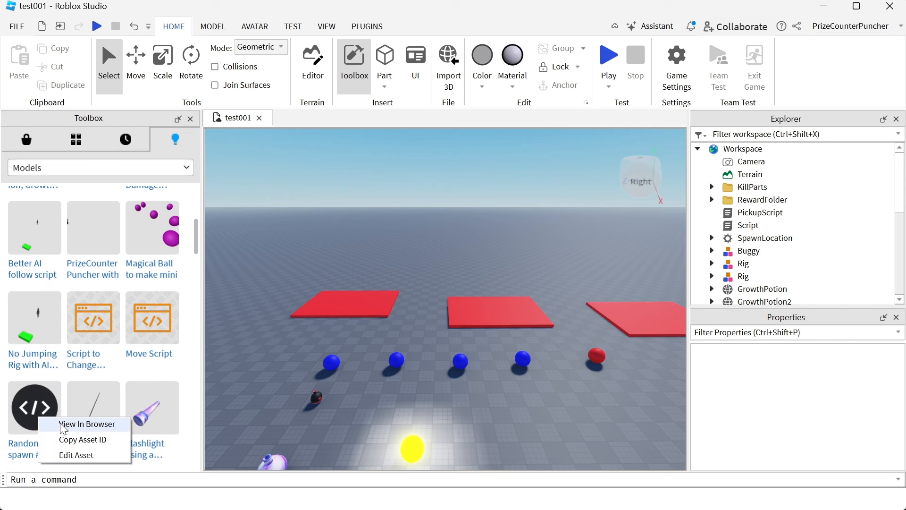
pyautogui.click(85, 424)
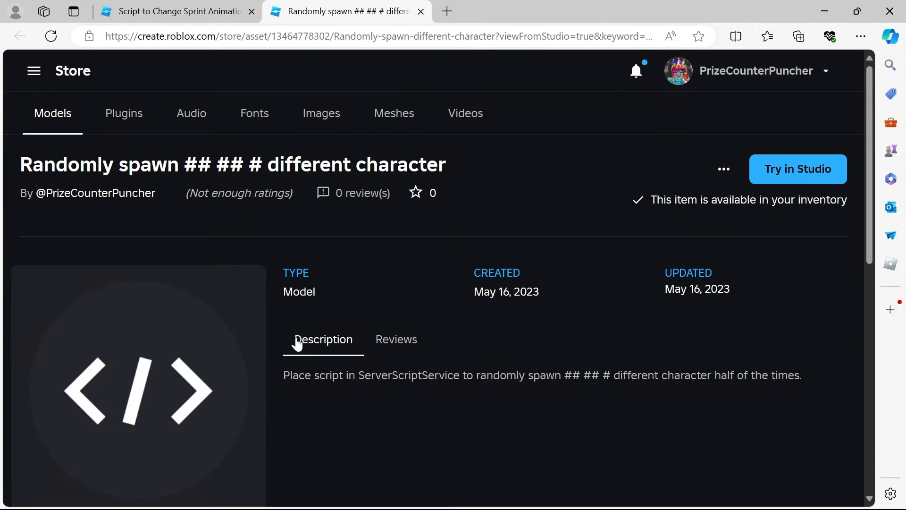
pyautogui.moveTo(451, 395)
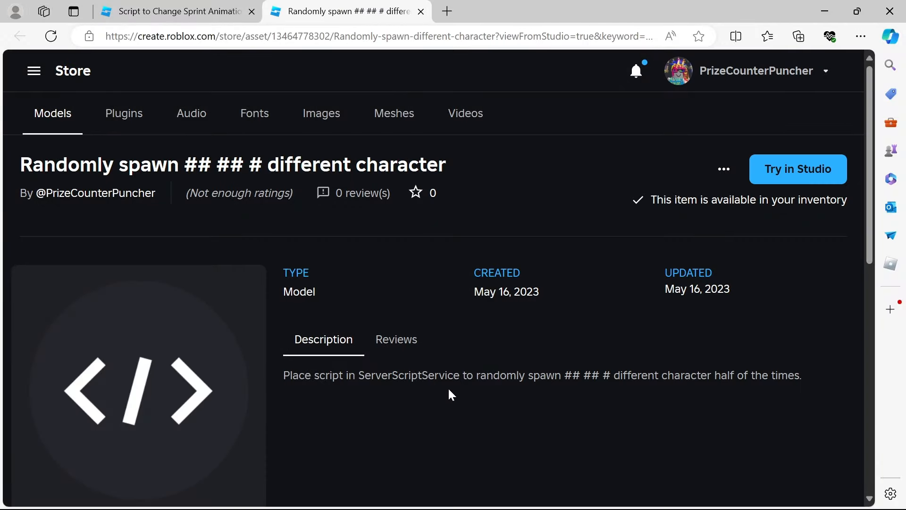
# Return to the 'Script to Change Sprint Animation & Fly Script' browser tab
pyautogui.click(173, 11)
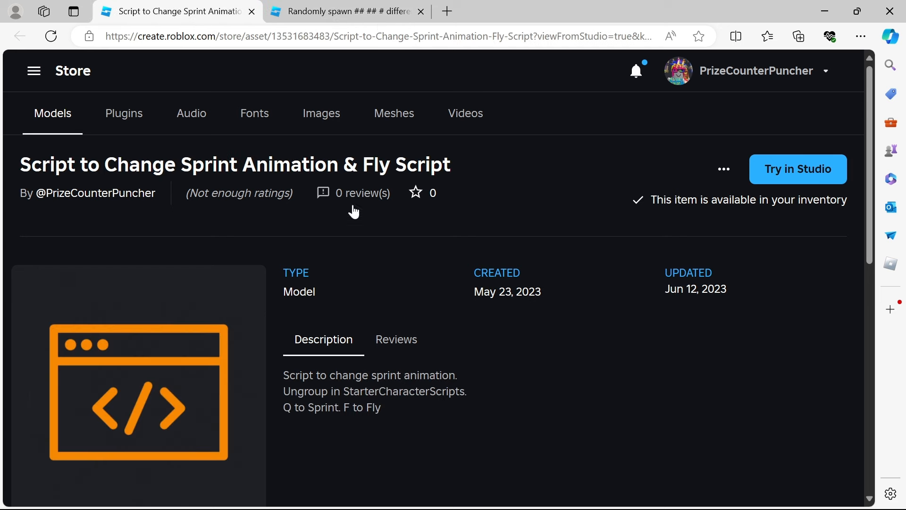
pyautogui.moveTo(392, 278)
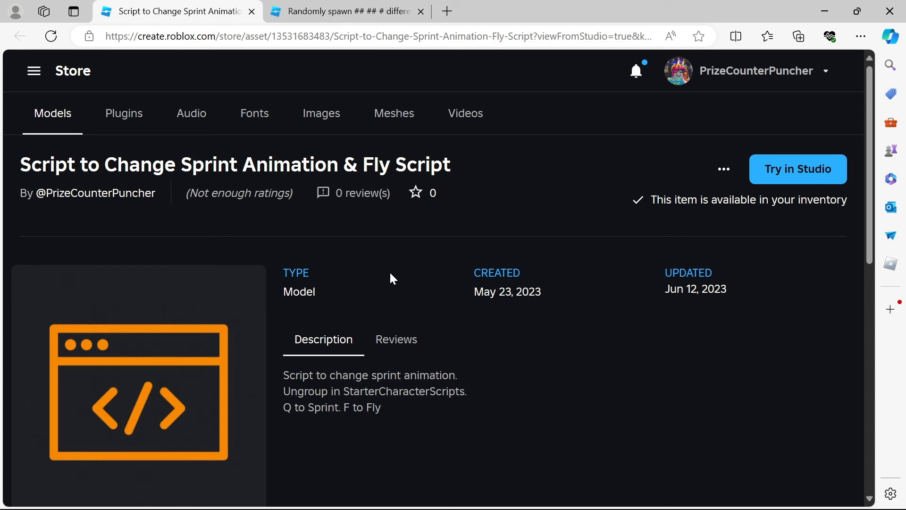